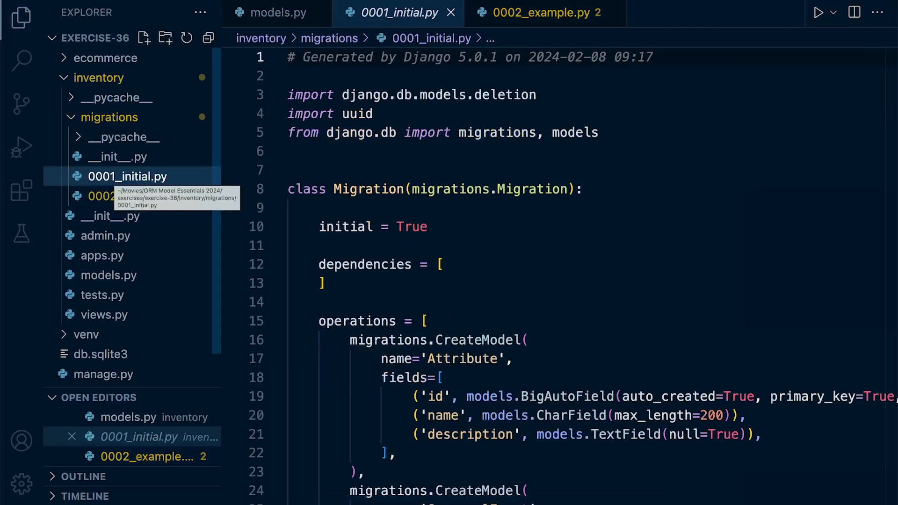
Show the 0002_example.py migration with its empty dependencies and operations lists.
left_click(542, 13)
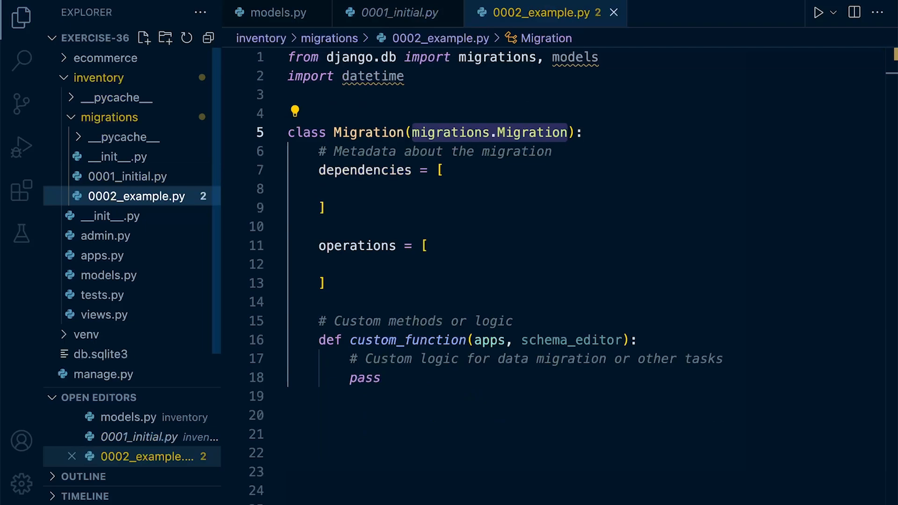
mouse_move(137, 196)
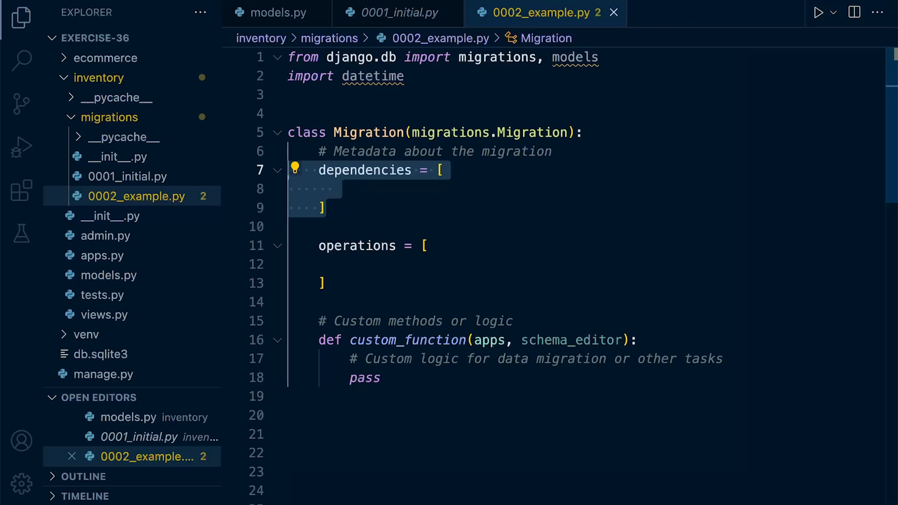
left_click(356, 246)
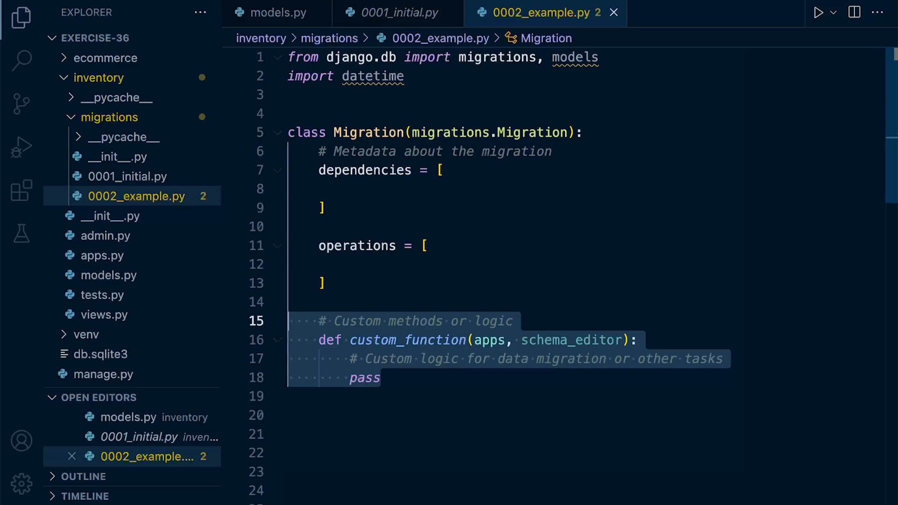
Return to 0001_initial.py showing its empty dependencies and CreateModel operations.
left_click(394, 12)
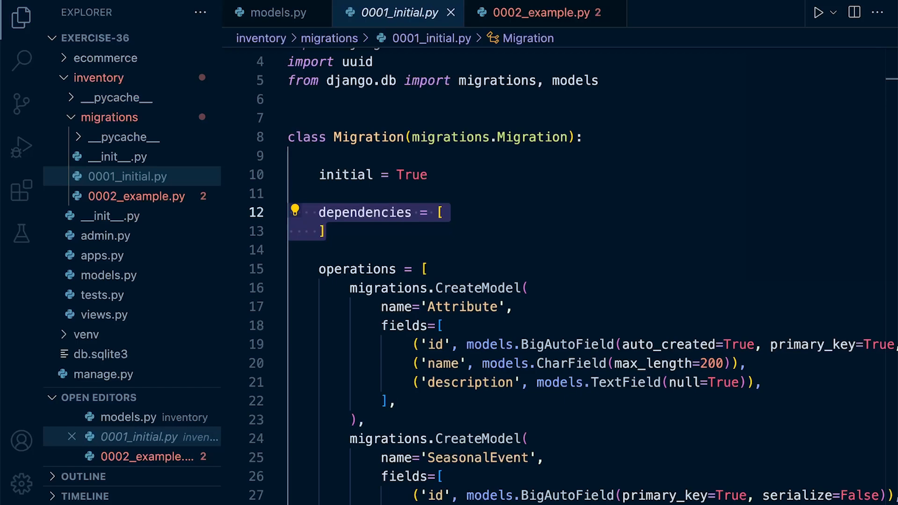
Switch to 0002_example.py holding the 0001_initial dependency and MyModel operations.
left_click(539, 12)
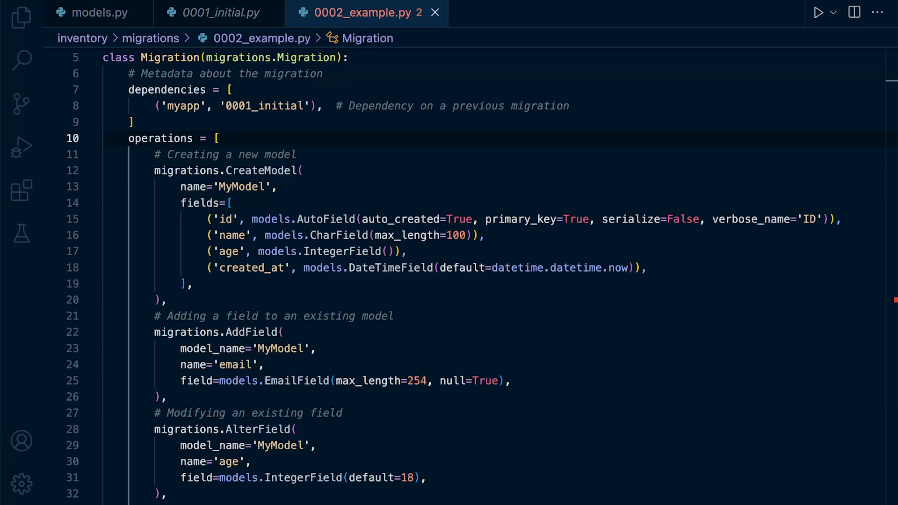
Highlight the CreateModel operation for MyModel, then show the Category model in models.py.
left_click(198, 171)
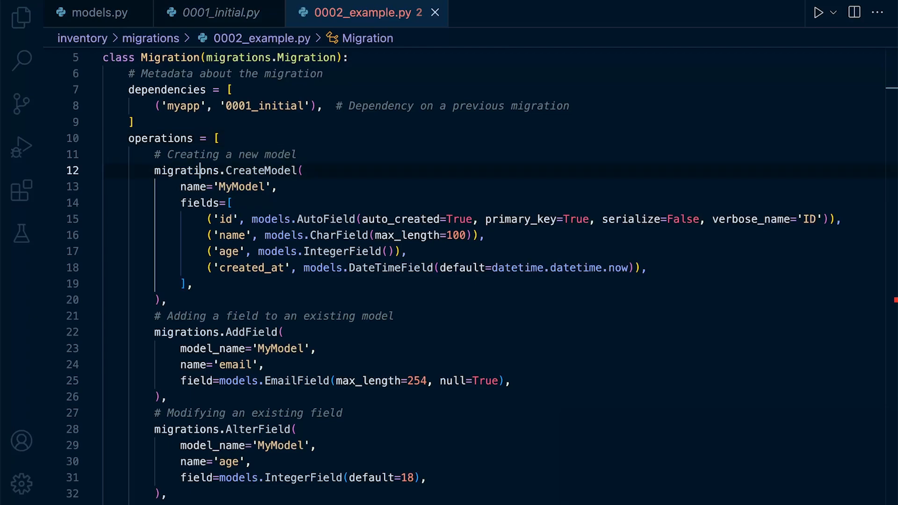
left_click_drag(153, 170, 167, 300)
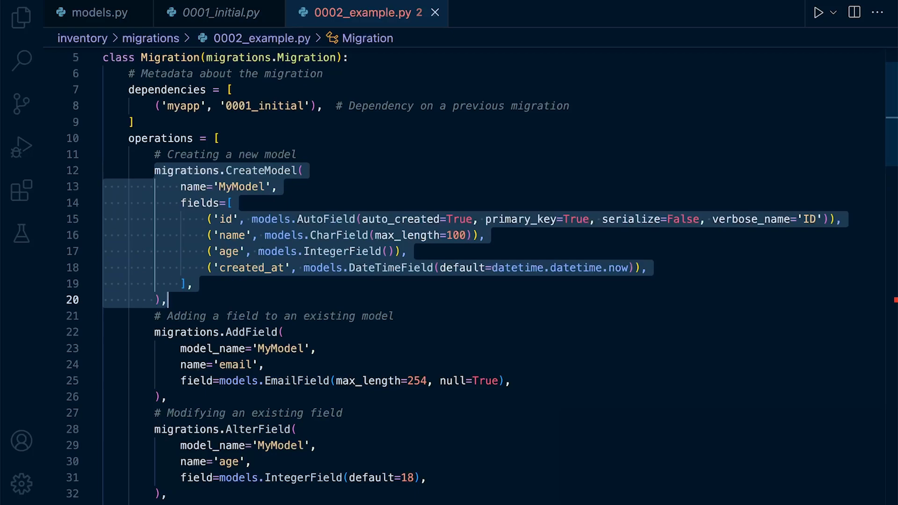
left_click(95, 12)
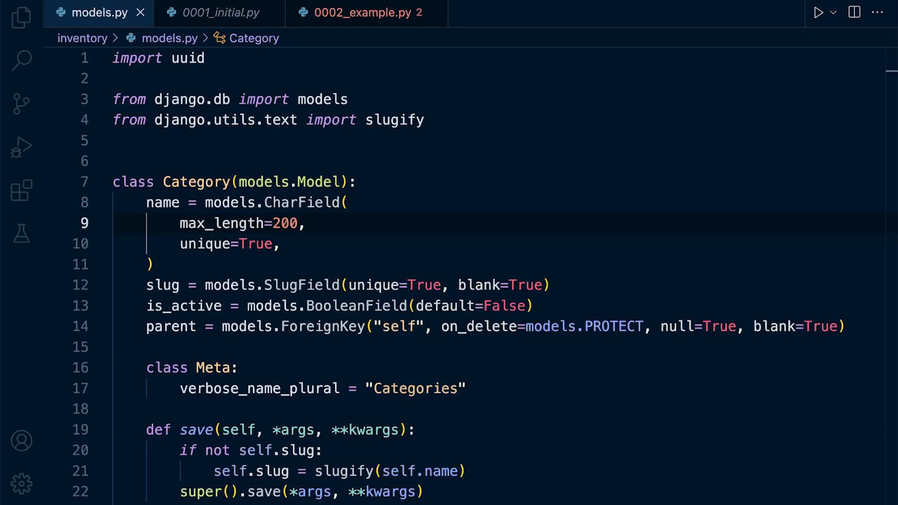
Bring the generated 0001_initial.py migration back into view.
left_click(218, 13)
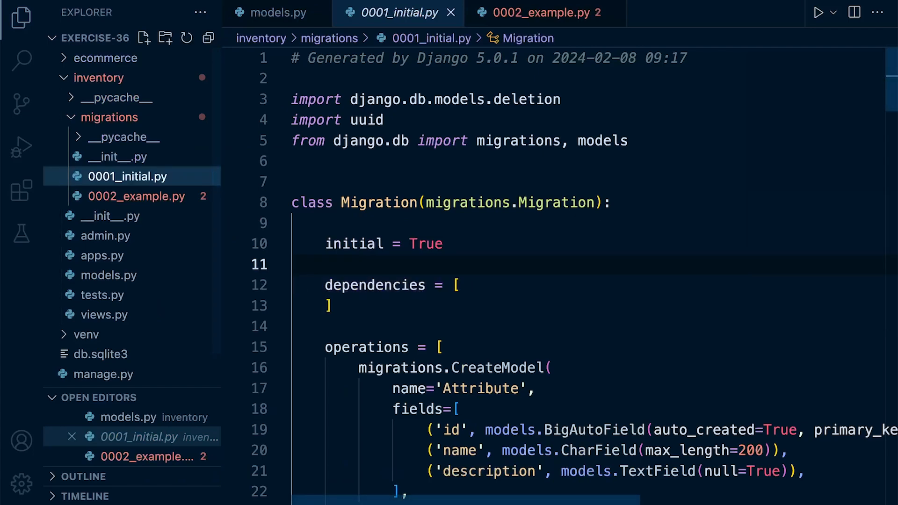
Scroll through 0001_initial.py, then show the Product model's fields in models.py.
scroll("down", 3)
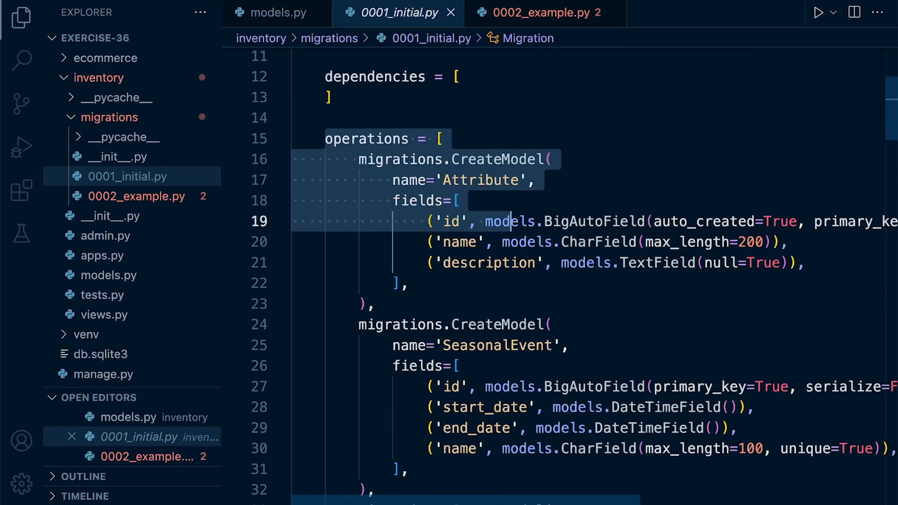
scroll("down", 3)
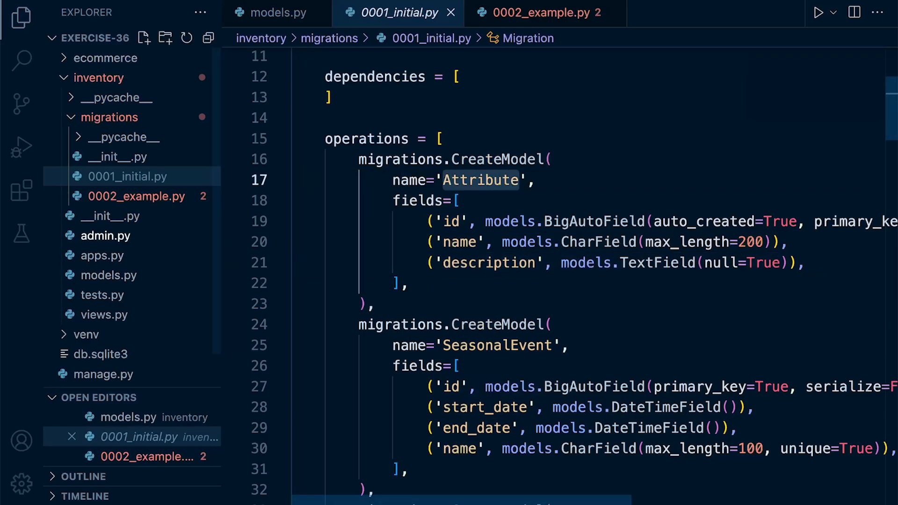
left_click(281, 12)
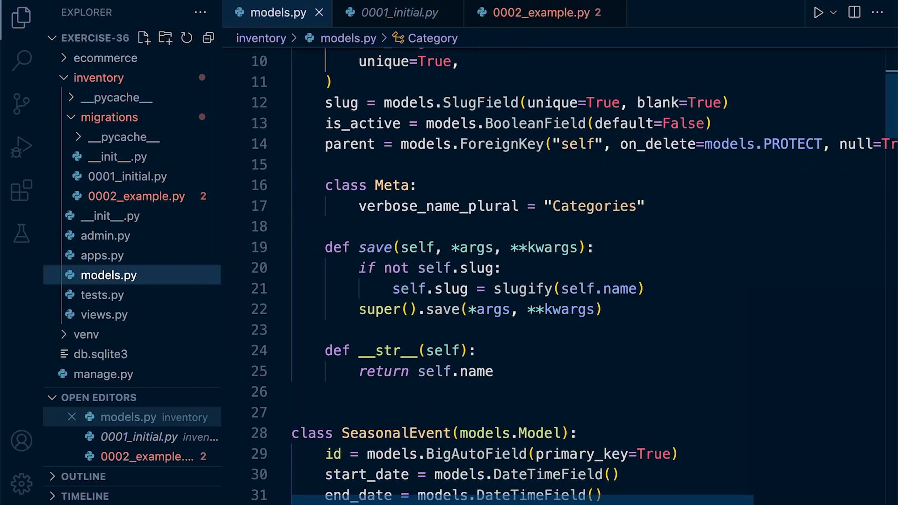
scroll("down", 3)
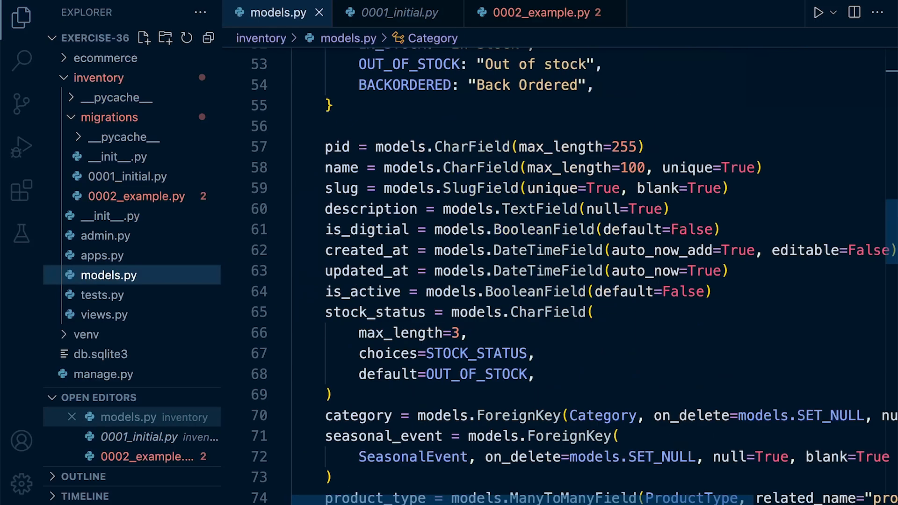
Review the Attribute class, then return via 0001_initial.py to the 0002_example.py migration.
scroll("down", 3)
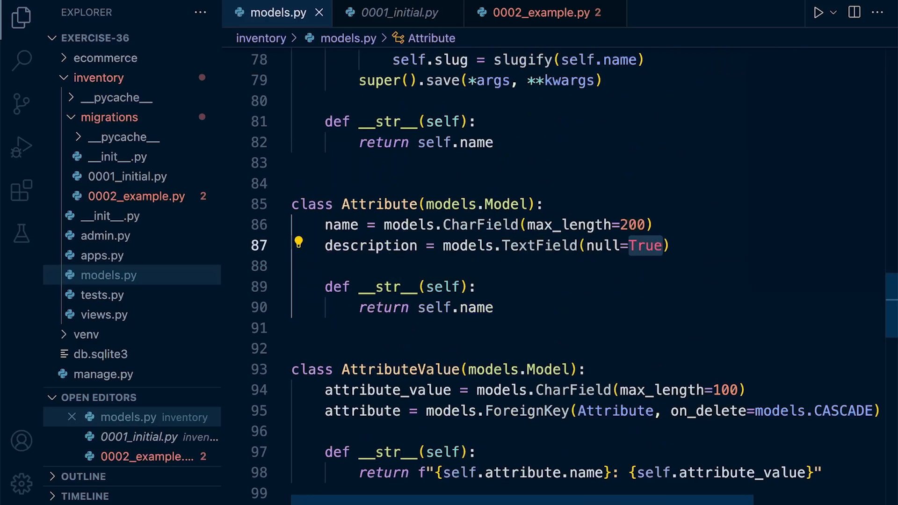
left_click(399, 13)
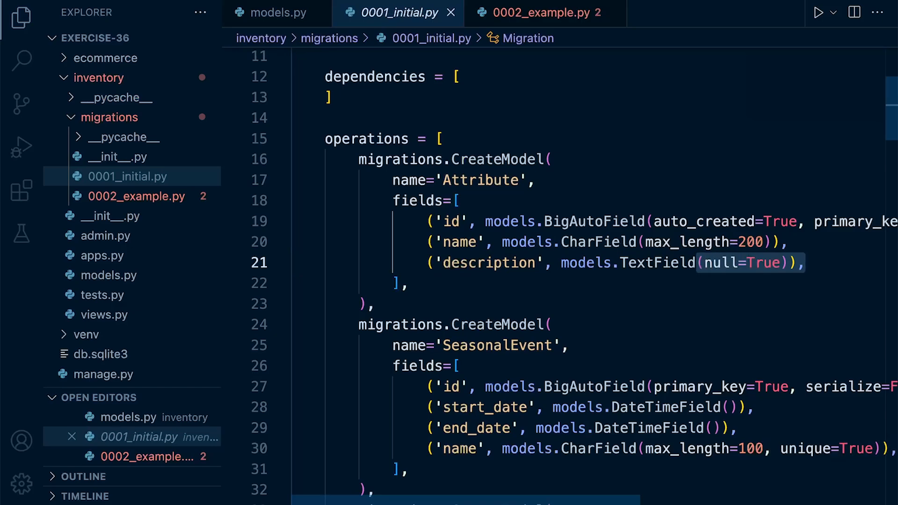
mouse_move(614, 12)
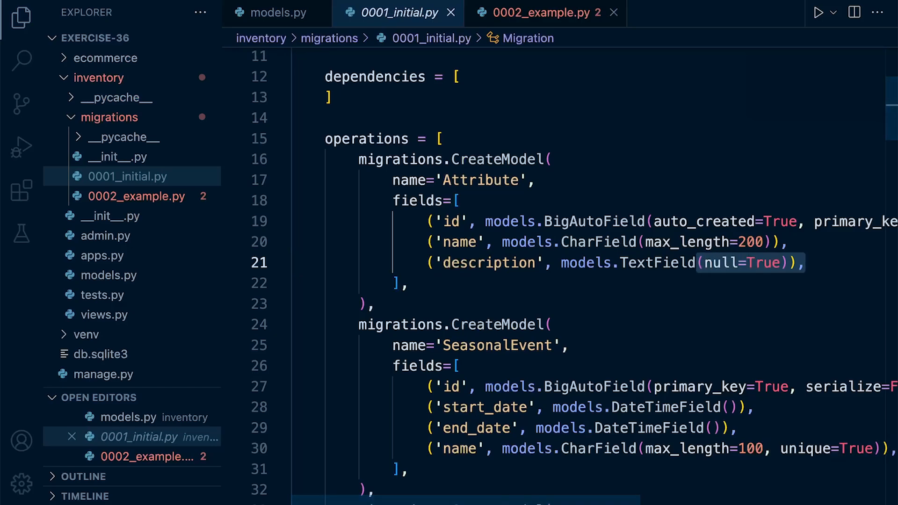
left_click(540, 12)
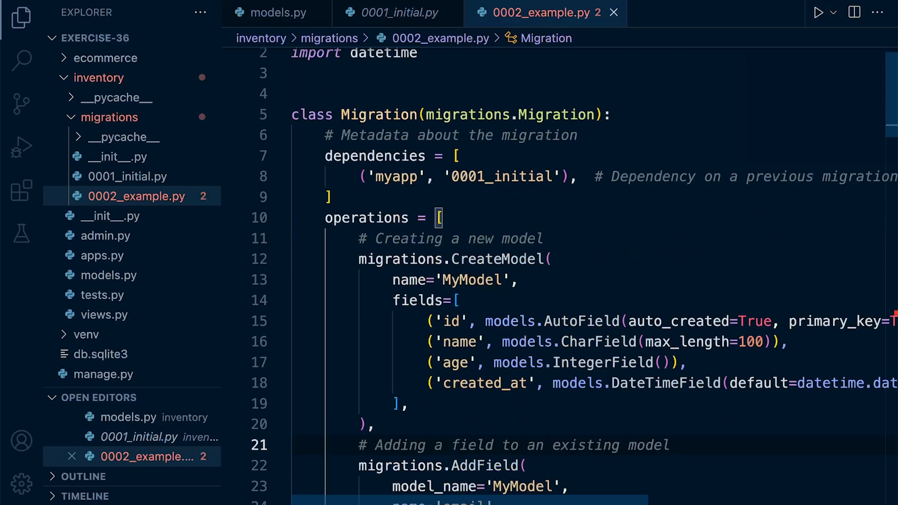
Highlight the CreateModel block, then scroll to the AddField email and AlterField age operations.
left_click_drag(357, 259, 410, 404)
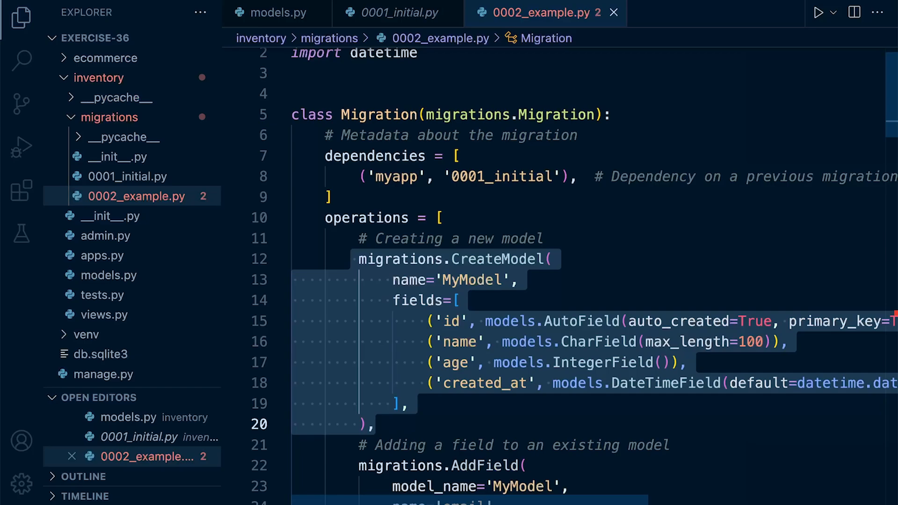
left_click(21, 16)
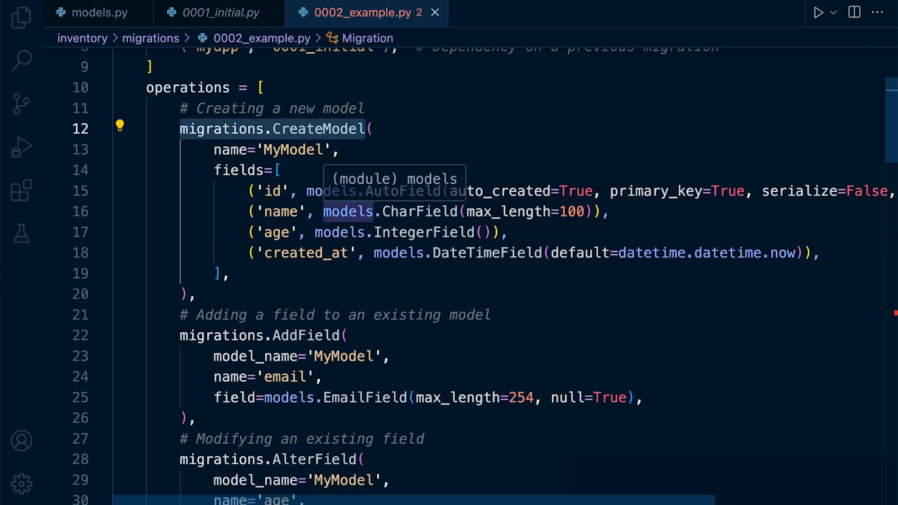
scroll("down", 3)
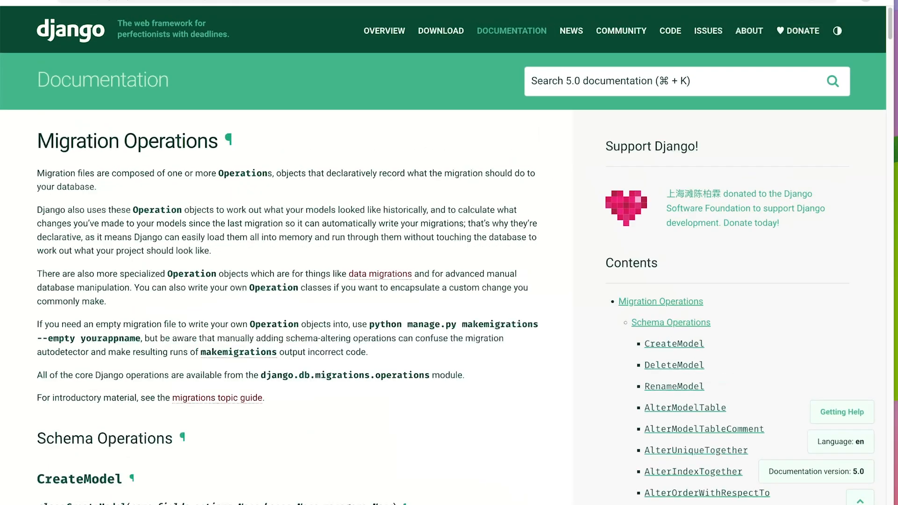
Scroll the Django Migration Operations docs to the CreateModel entry under Schema Operations.
scroll("down", 3)
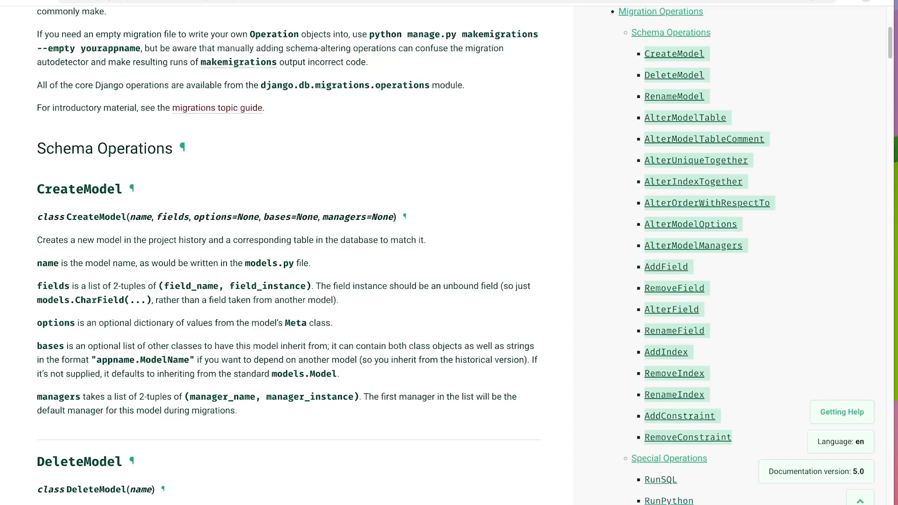
scroll("down", 3)
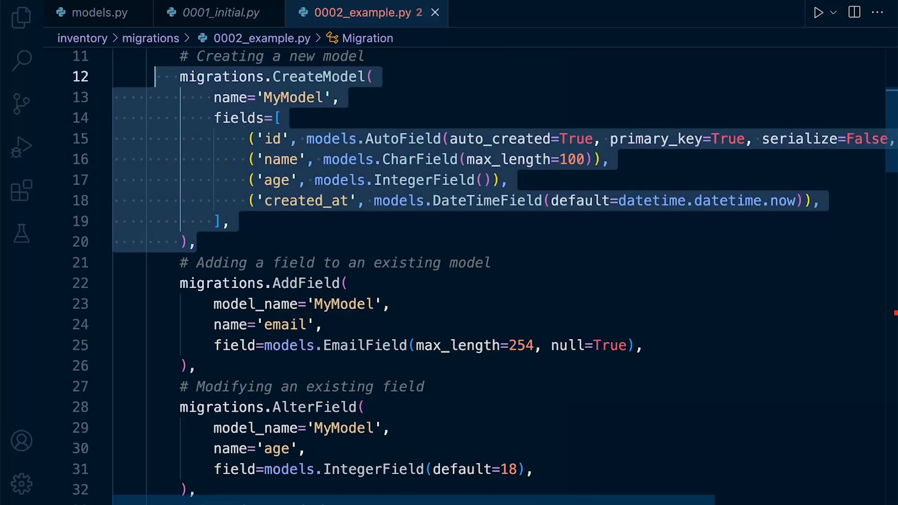
Add the equivalent CREATE TABLE MyModel SQL with id, name, age and created_at columns.
double_click(319, 77)
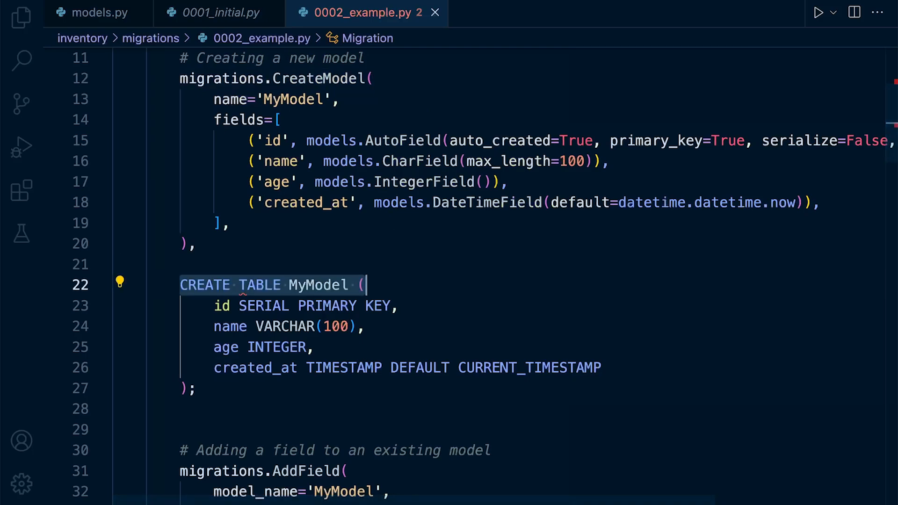
scroll("down", 3)
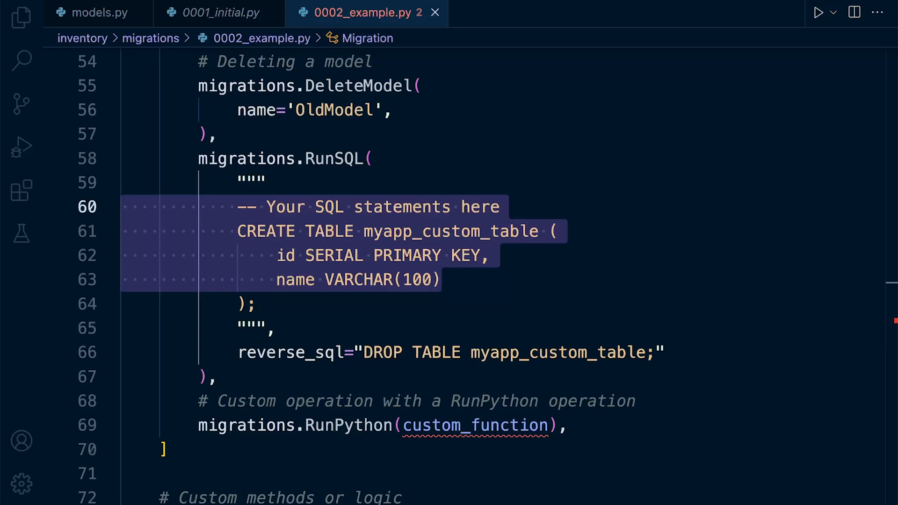
scroll("down", 3)
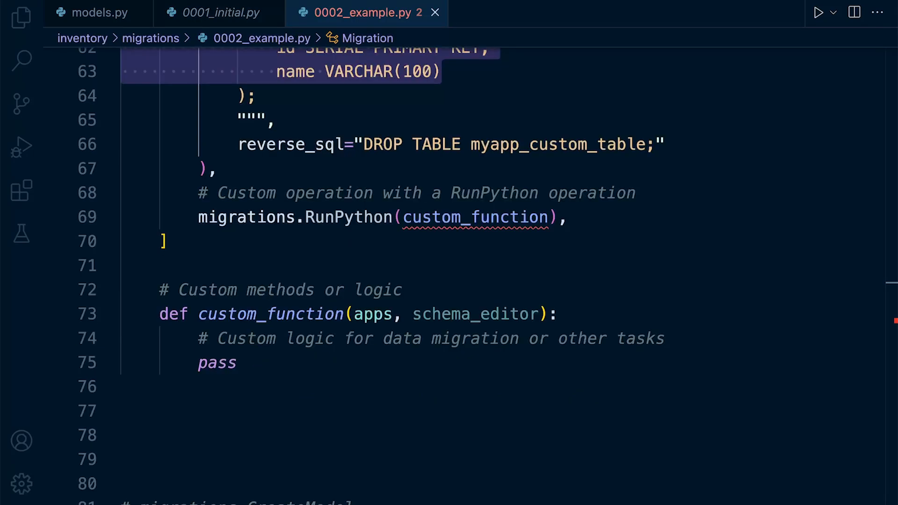